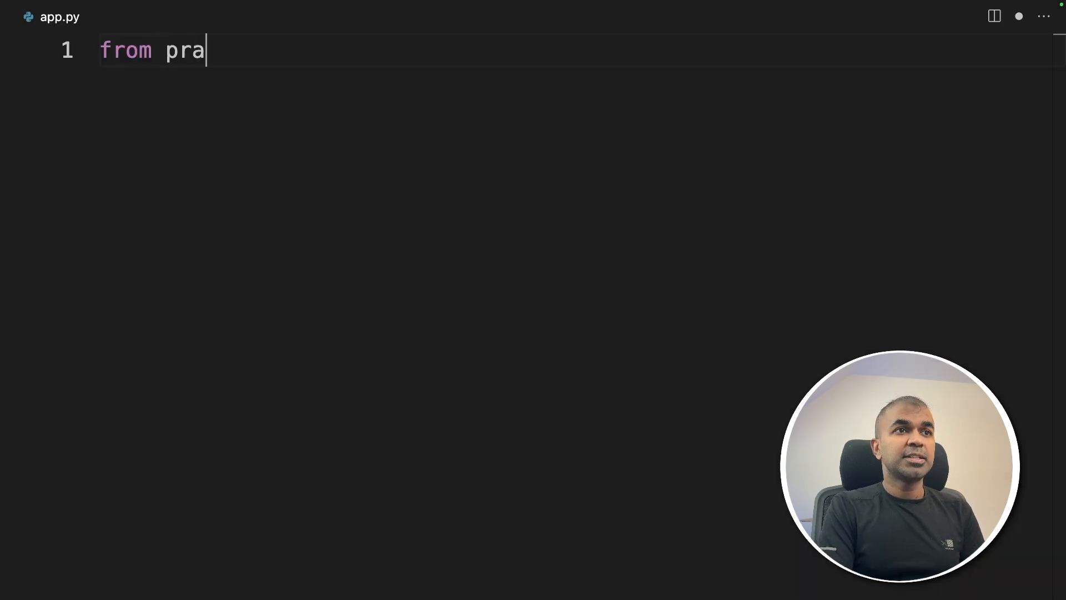
Step: Import Agent, Agents, Tools from praisonaiagents and define research_agent with Tools.internet_search
{"action": "type", "text": "isonaiagents import Agent, Agents, Tools"}
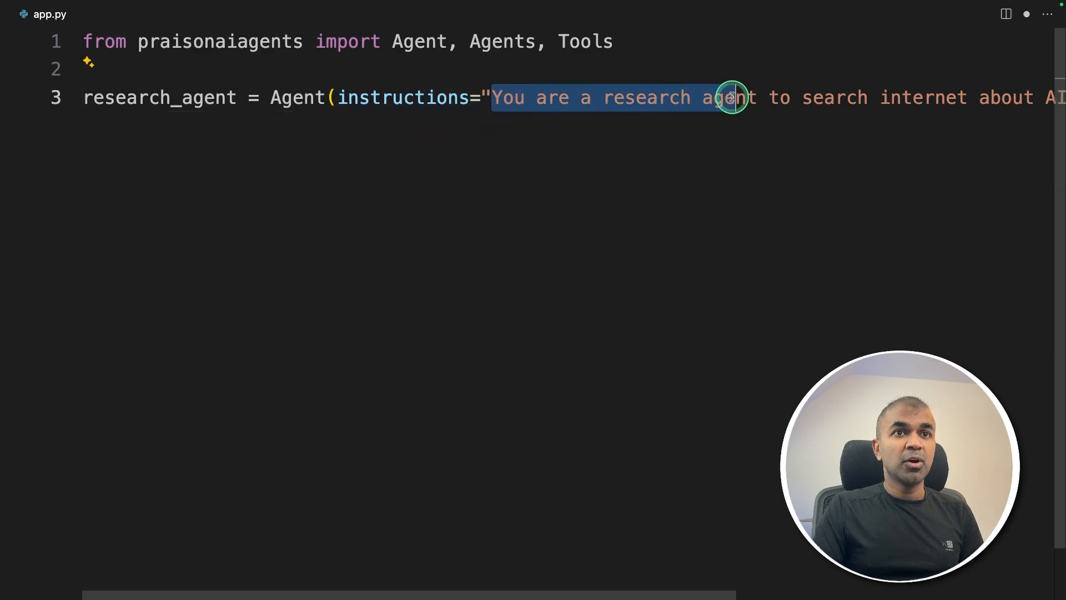
{"action": "scroll", "scroll_direction": "right", "scroll_amount": 3}
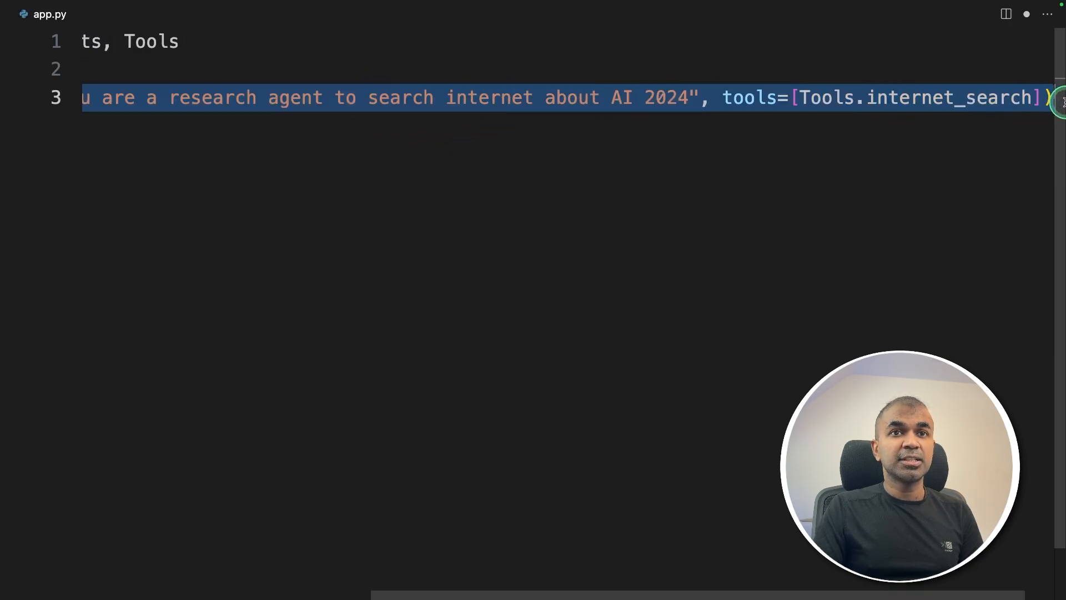
{"action": "double_click", "coordinate": [666, 97]}
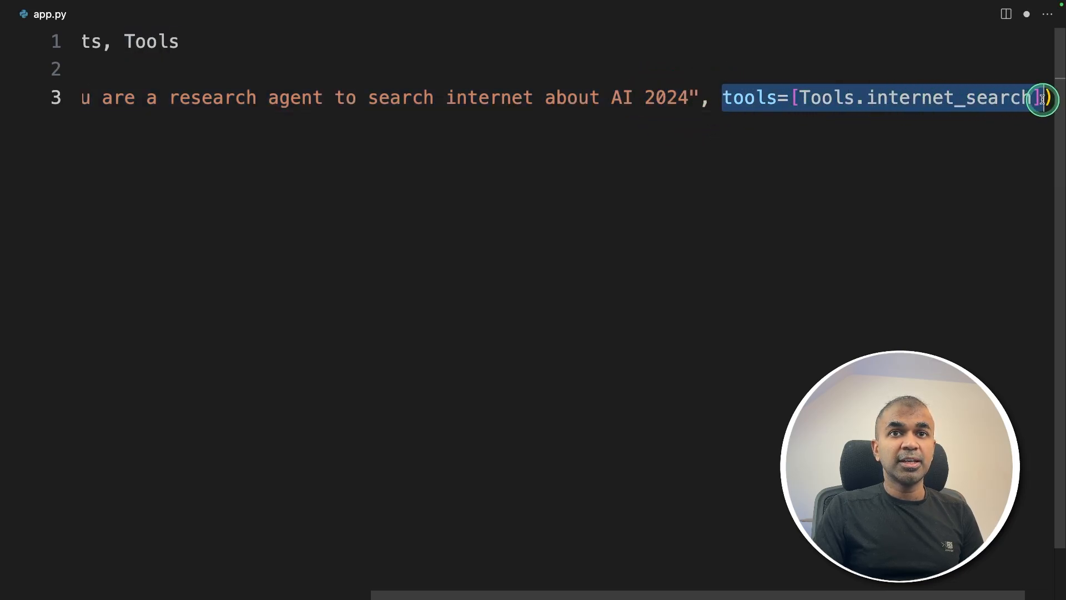
{"action": "mouse_move", "coordinate": [929, 97]}
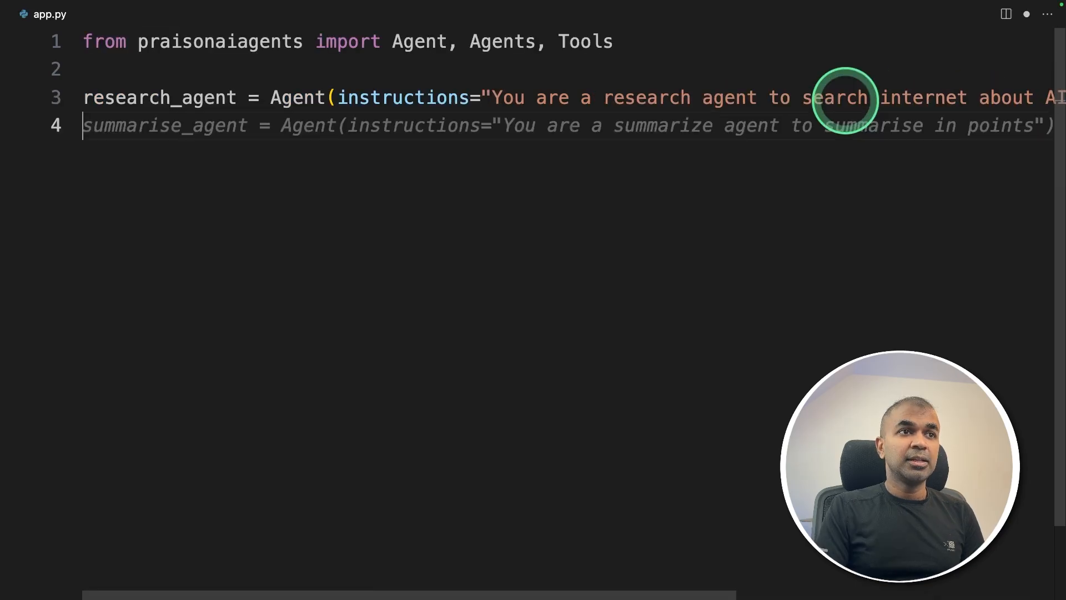
Step: Add summarise_agent, group both in Agents(agents=[research_agent, summarise_agent]) and call agents.start()
{"action": "double_click", "coordinate": [409, 125]}
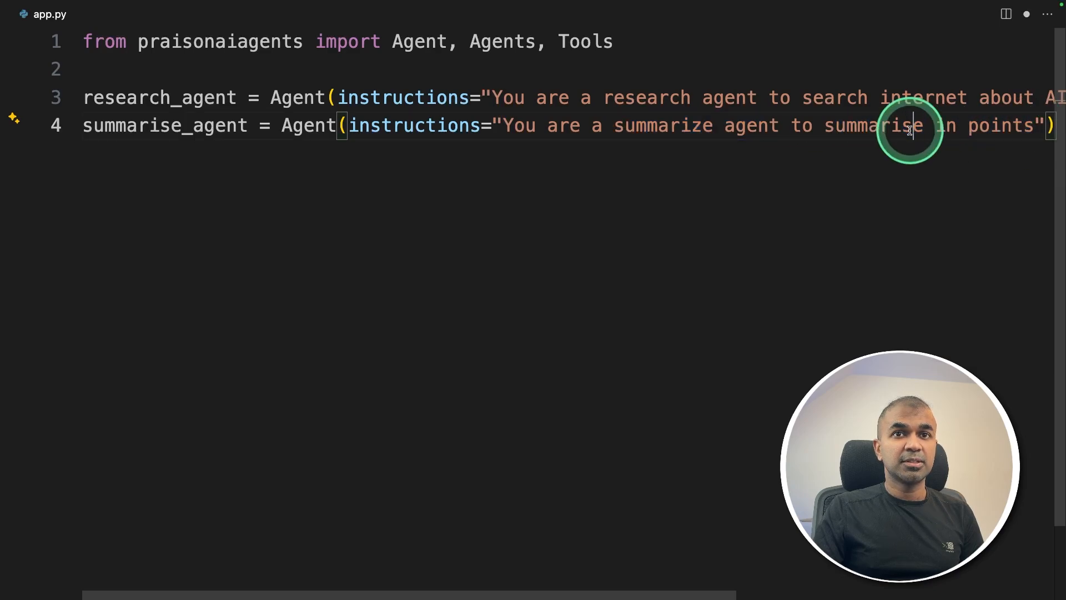
{"action": "type", "text": "agents = Agents(agents=[research_agent, summarise_agent])"}
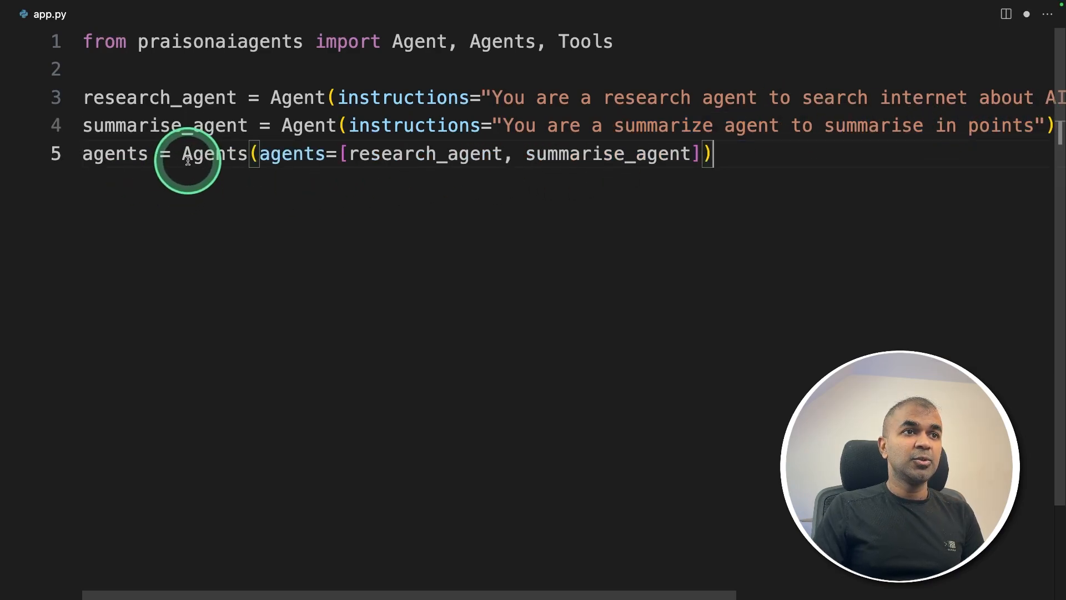
{"action": "double_click", "coordinate": [216, 154]}
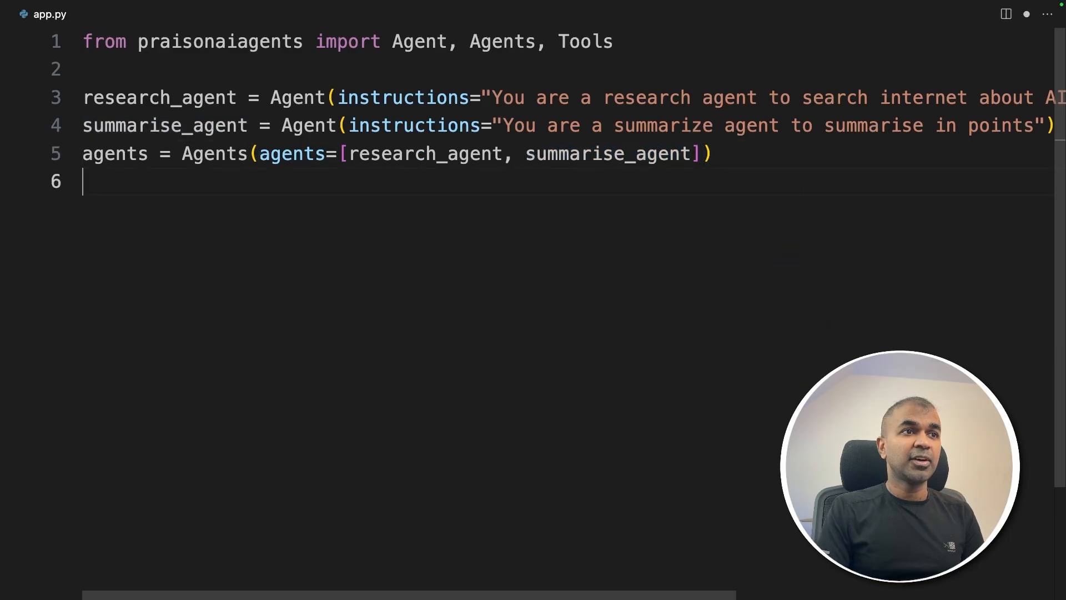
{"action": "type", "text": "agents.start()"}
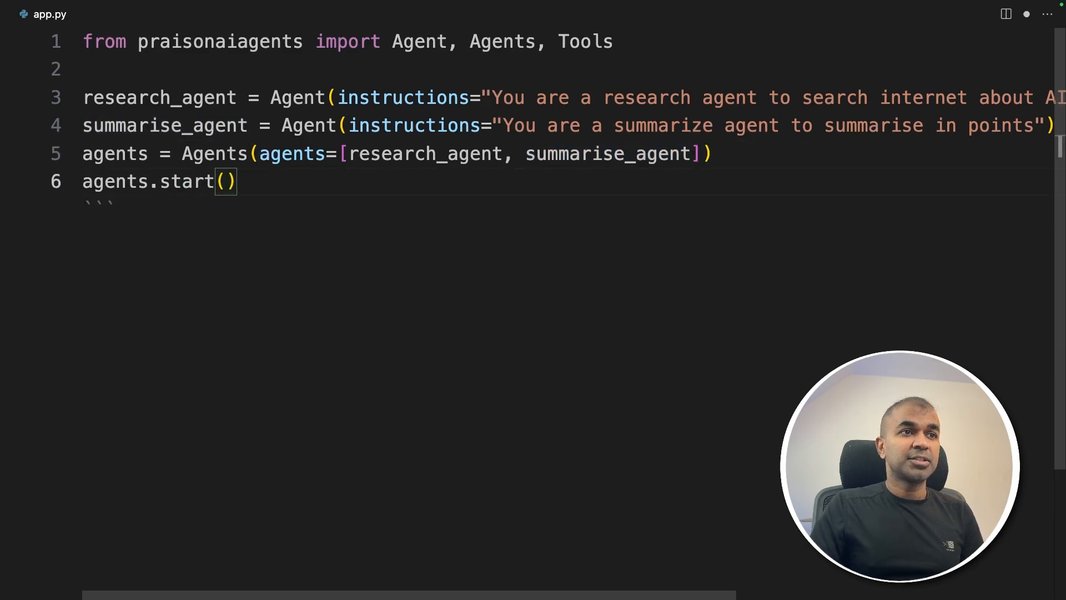
{"action": "left_click", "coordinate": [252, 181]}
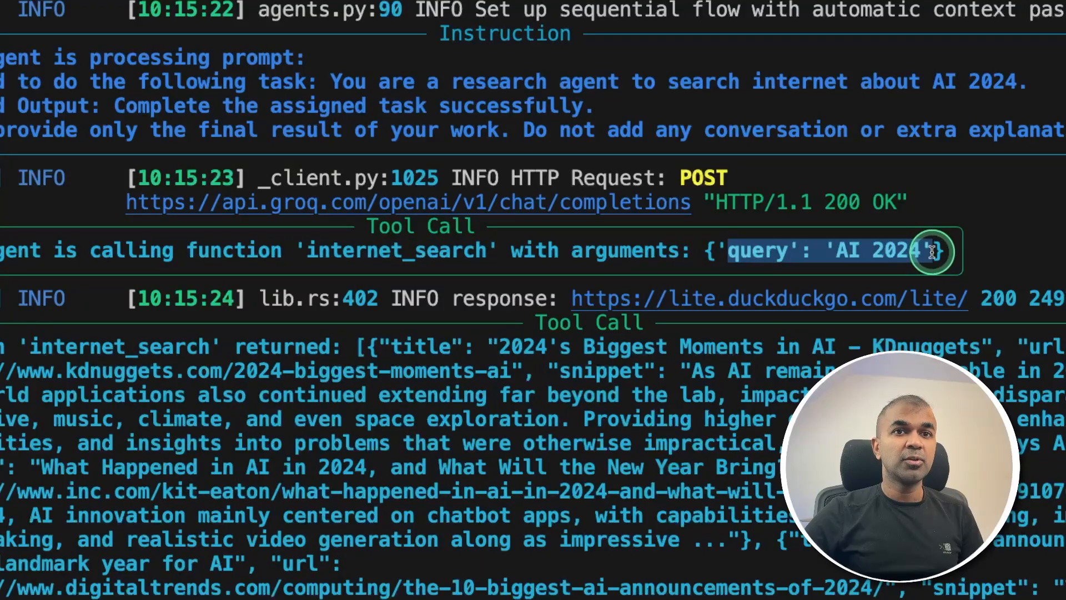
Step: Run python app.py and scroll through the research agent's AI 2024 search output
{"action": "scroll", "scroll_direction": "down", "scroll_amount": 3}
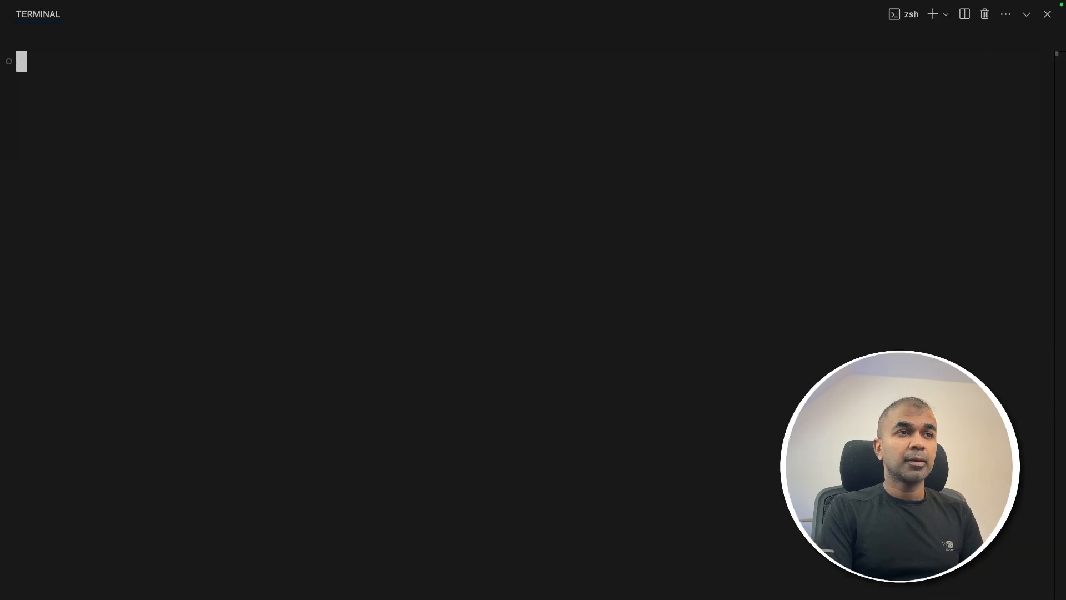
{"action": "type", "text": "export OPENAI_BASE_URL=https://api.groq.com/openai/v1"}
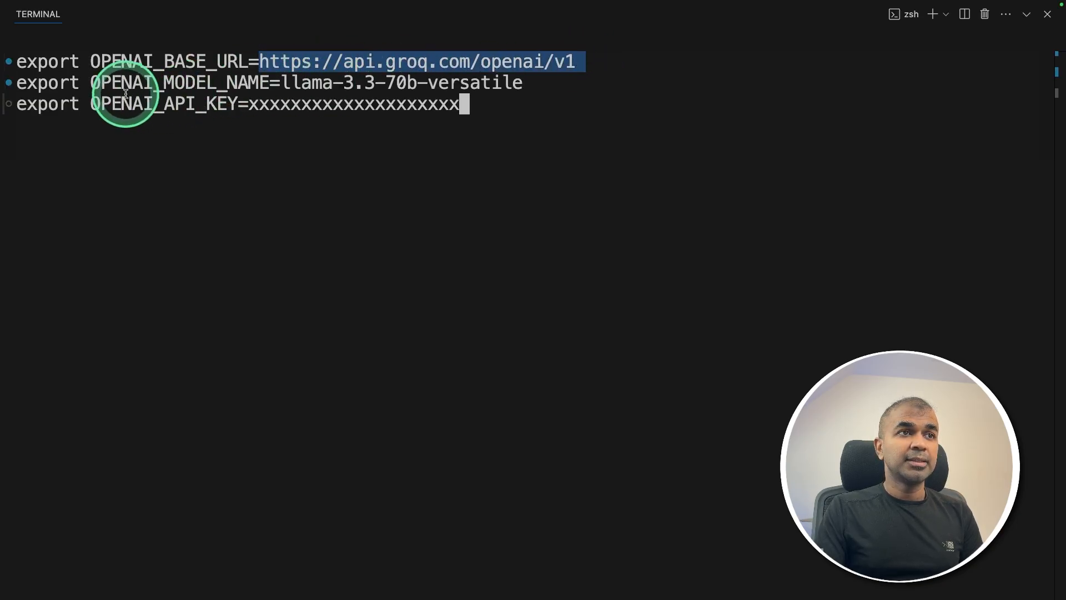
{"action": "double_click", "coordinate": [177, 82]}
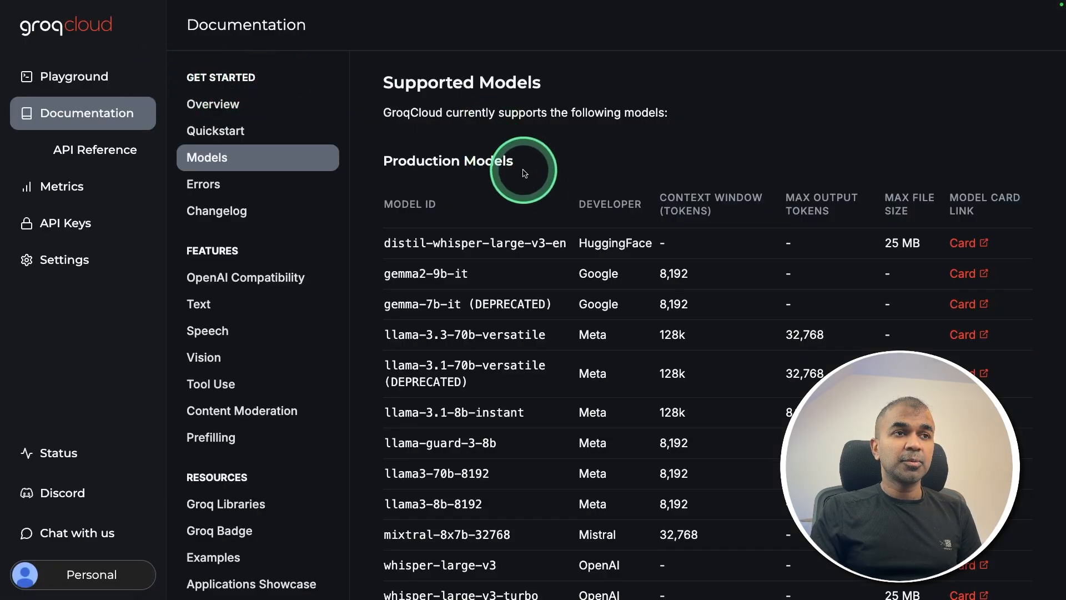
{"action": "scroll", "scroll_direction": "down", "scroll_amount": 3}
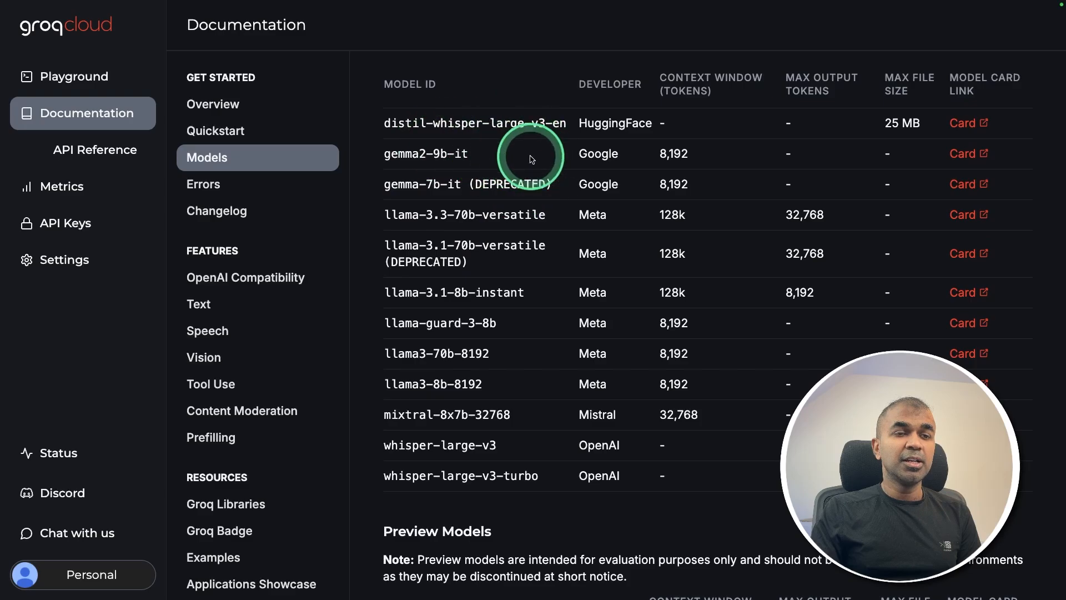
{"action": "scroll", "scroll_direction": "down", "scroll_amount": 3}
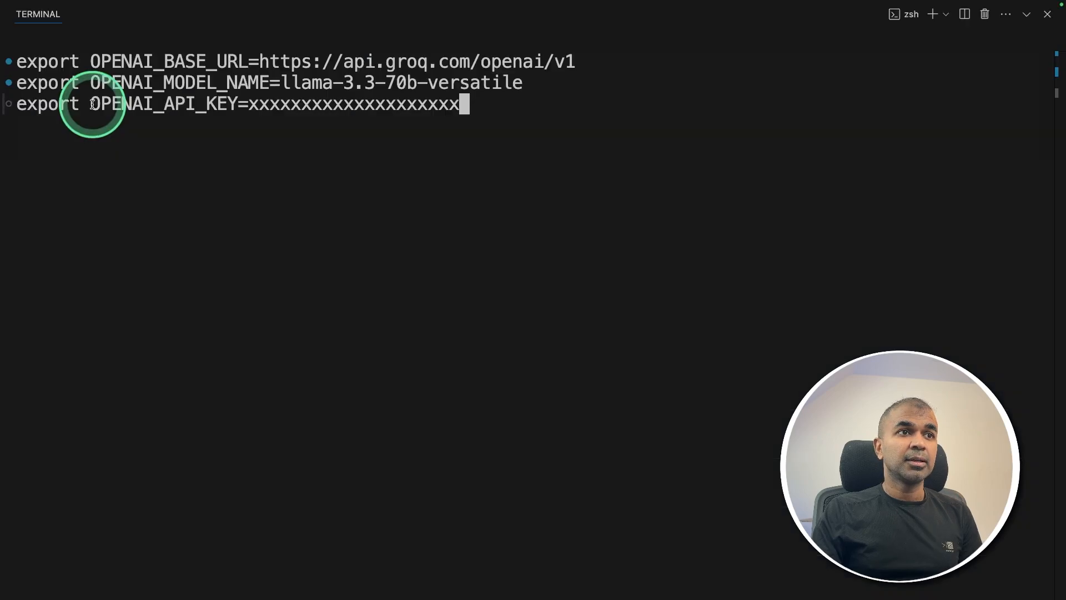
Step: Replace the placeholder OPENAI_API_KEY with your key and apply the Groq exports
{"action": "left_click_drag", "start_coordinate": [250, 104], "coordinate": [459, 104]}
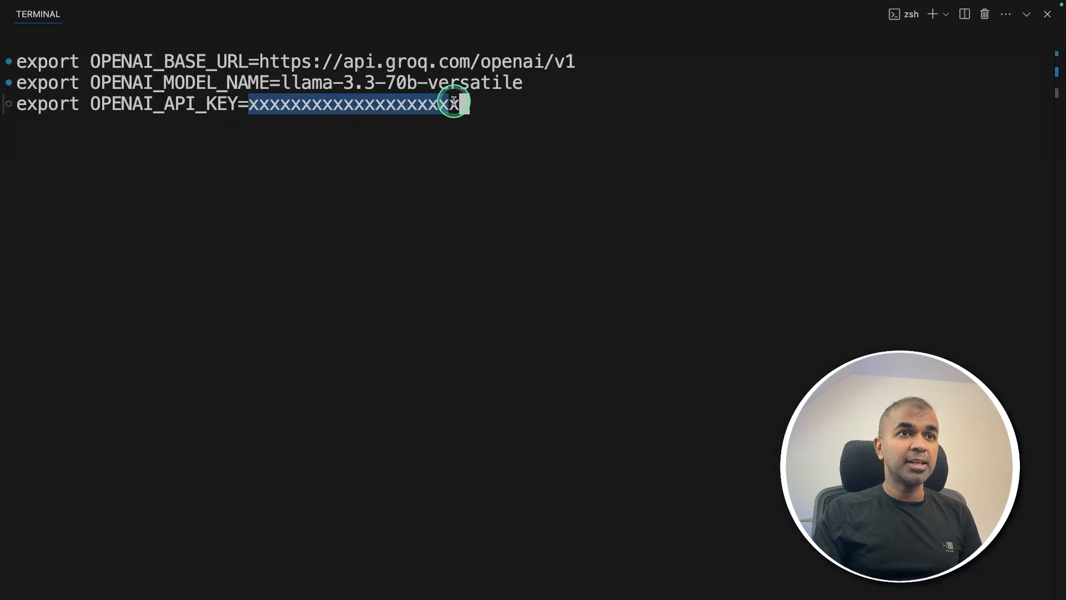
{"action": "key", "text": "Return"}
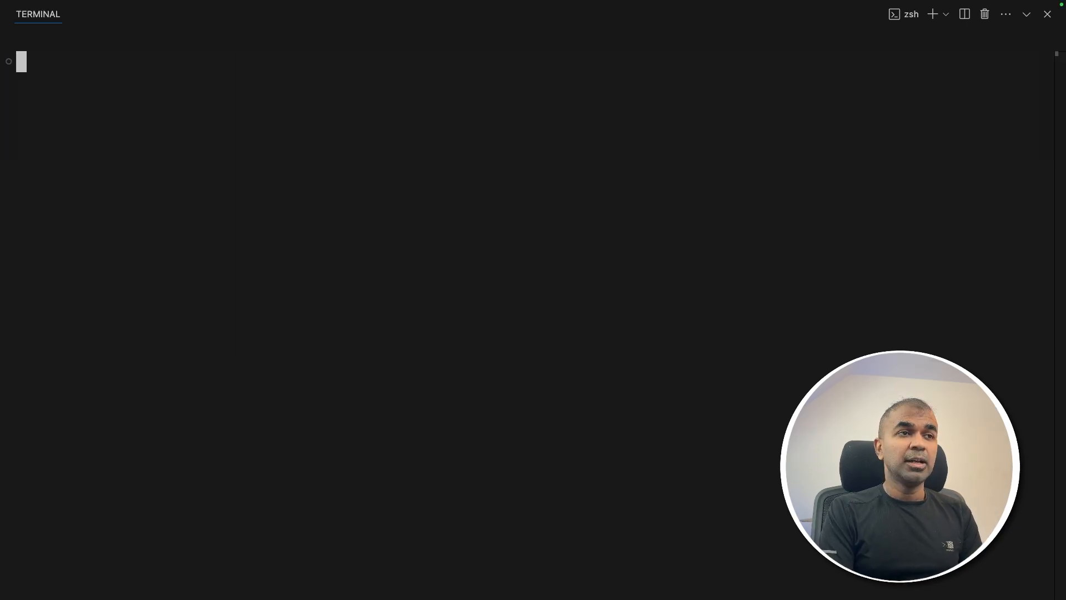
Step: Run python app.py via Groq and scroll to the bullet-point summary of AI 2024 trends
{"action": "type", "text": "python app.py"}
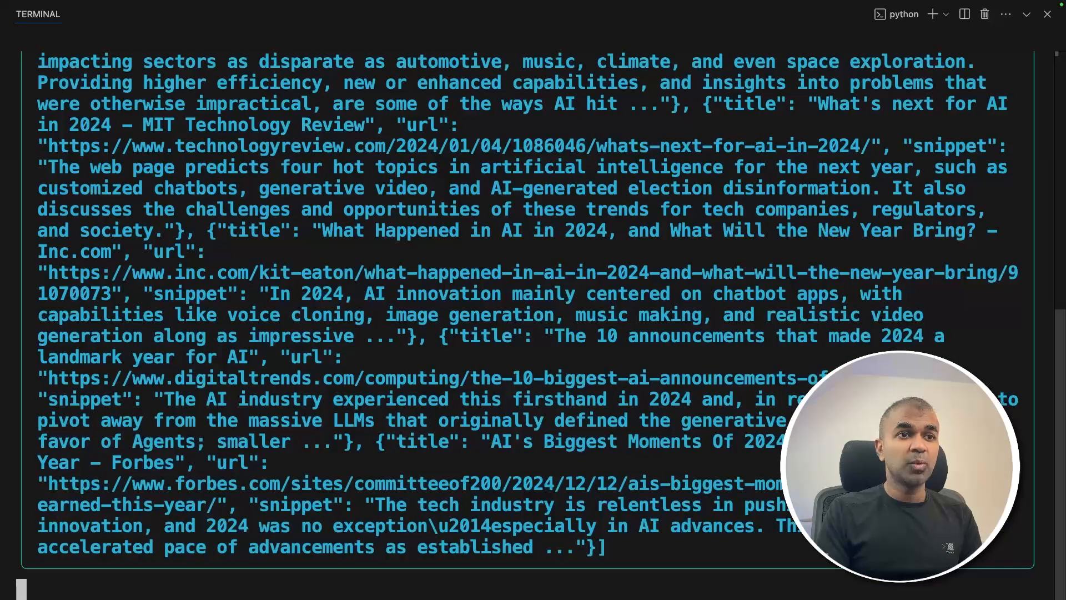
{"action": "scroll", "scroll_direction": "down", "scroll_amount": 3}
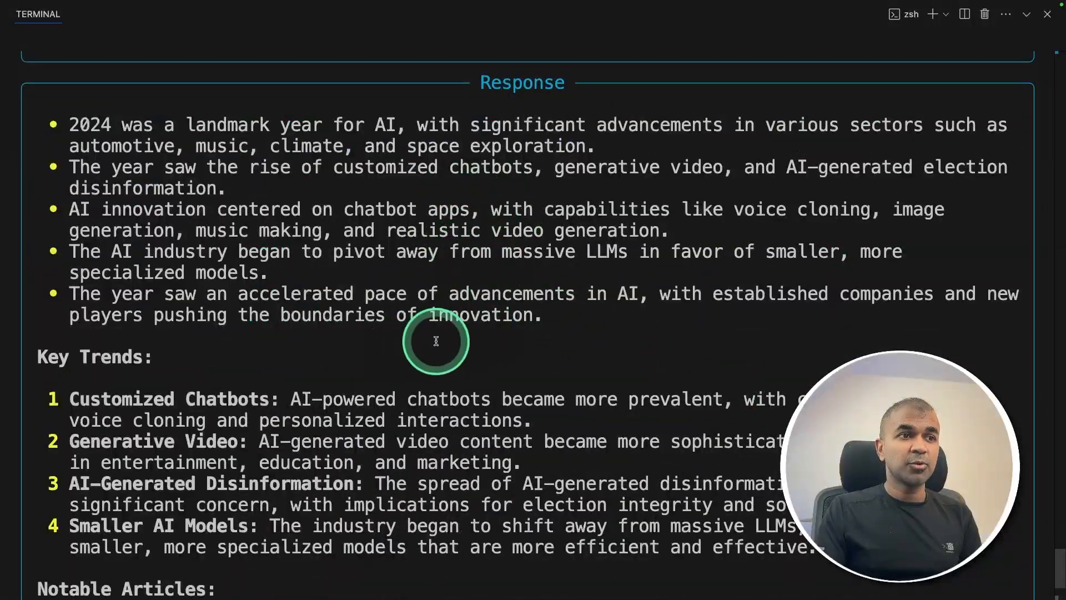
{"action": "scroll", "scroll_direction": "down", "scroll_amount": 3}
{"action": "type", "text": "ollama pull llama3.2"}
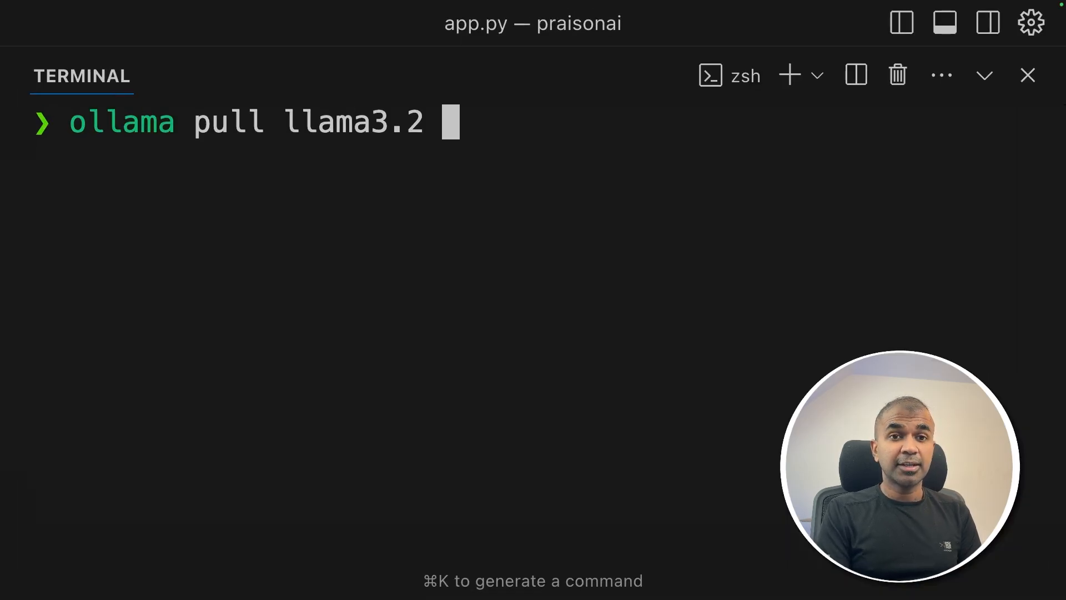
{"action": "key", "text": "Return"}
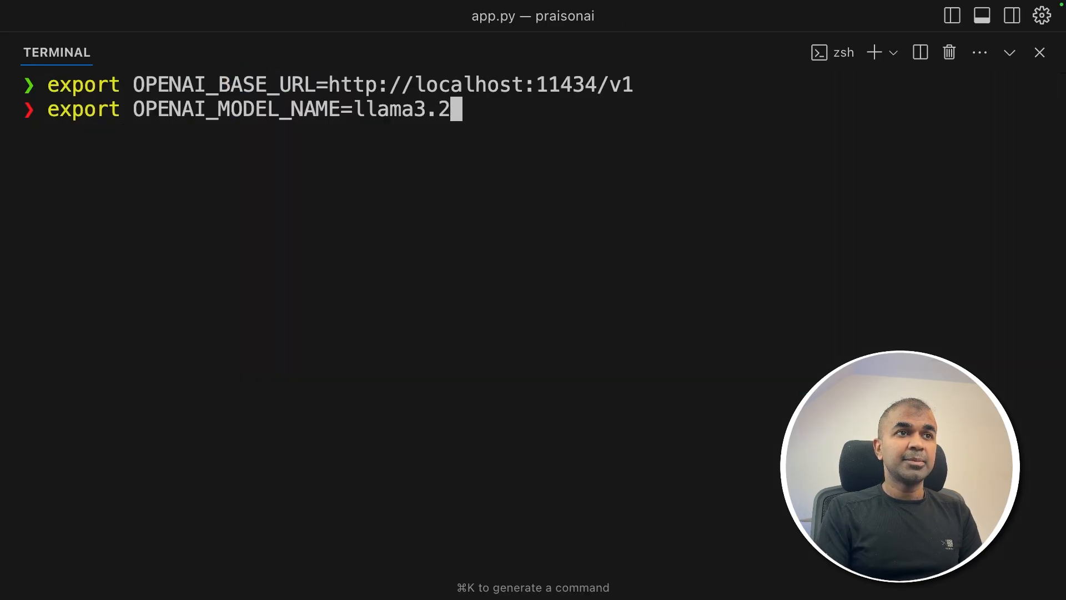
{"action": "key", "text": "Return"}
{"action": "type", "text": "python app.py"}
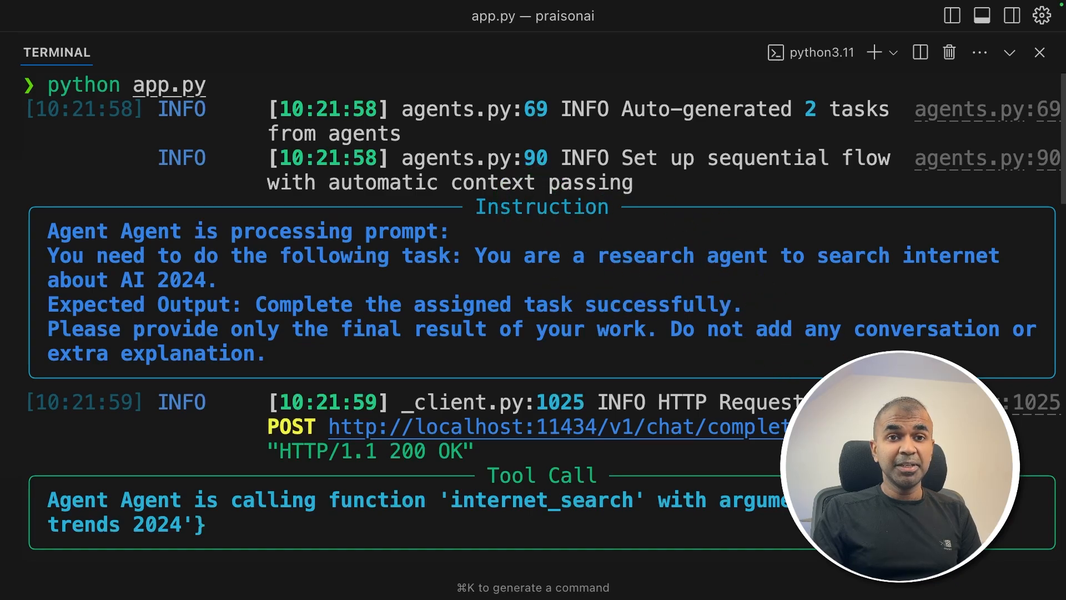
Step: Run app.py against local Ollama and scroll through the DuckDuckGo AI trends 2024 results
{"action": "scroll", "scroll_direction": "down", "scroll_amount": 3}
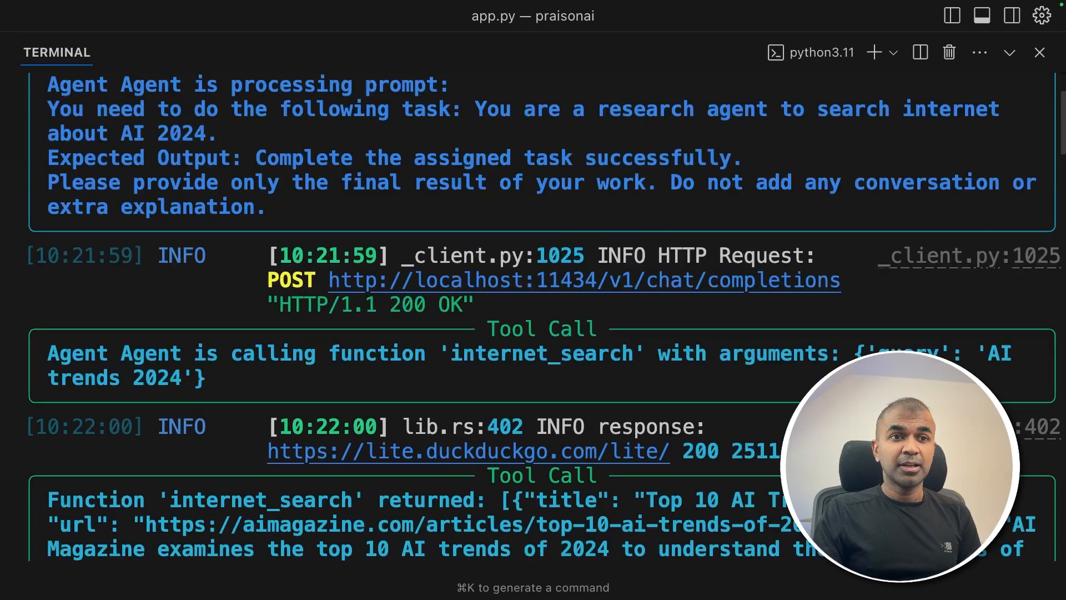